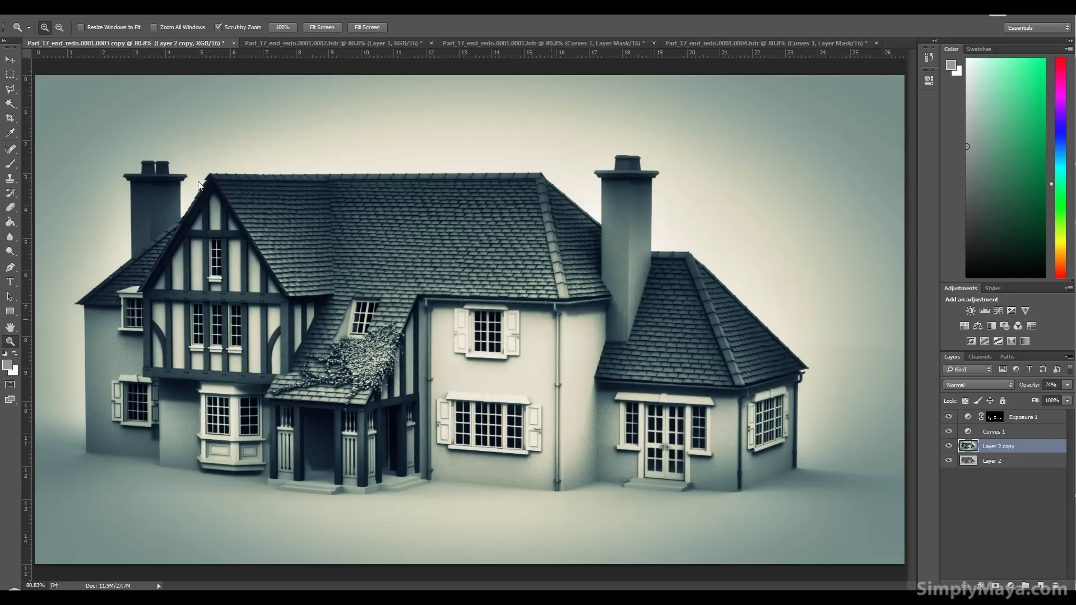
mouse_move(540, 148)
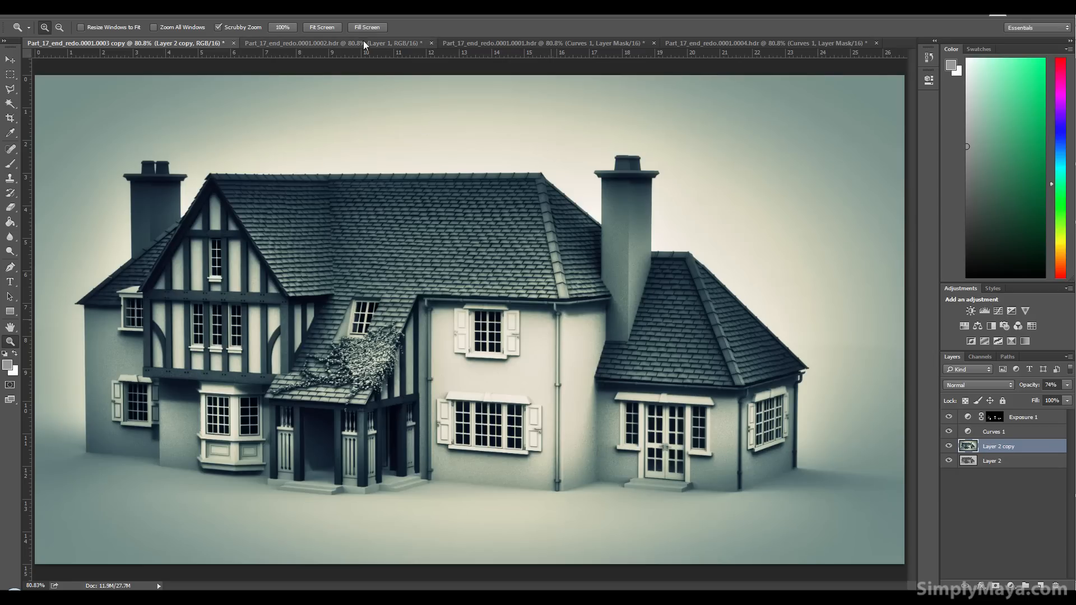
Step: Switch through the open HDR renders to the straight-on front view of the house
left_click(336, 43)
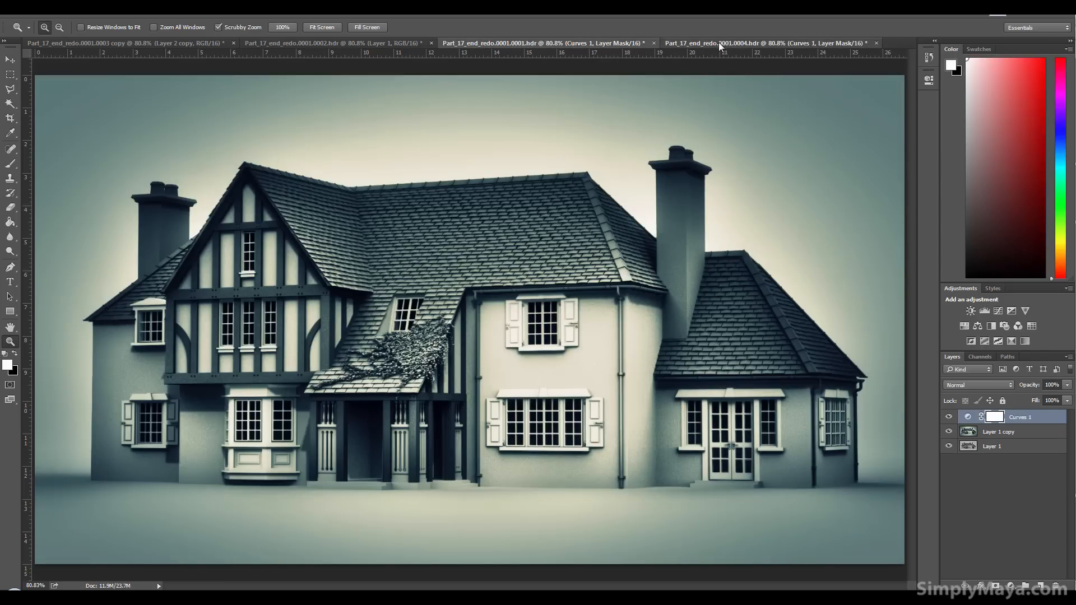
left_click(769, 43)
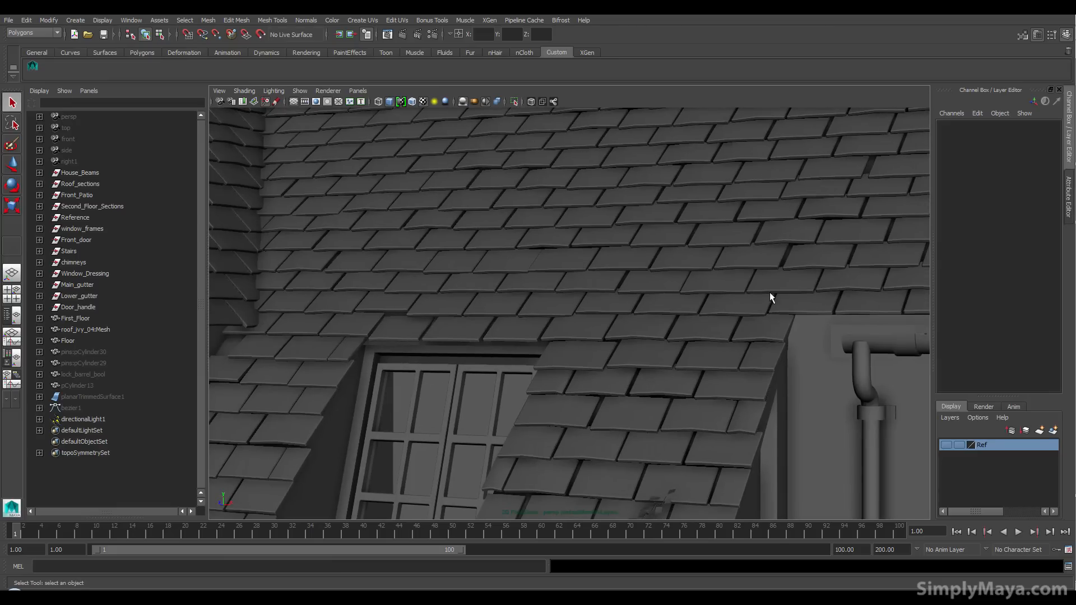
mouse_move(753, 308)
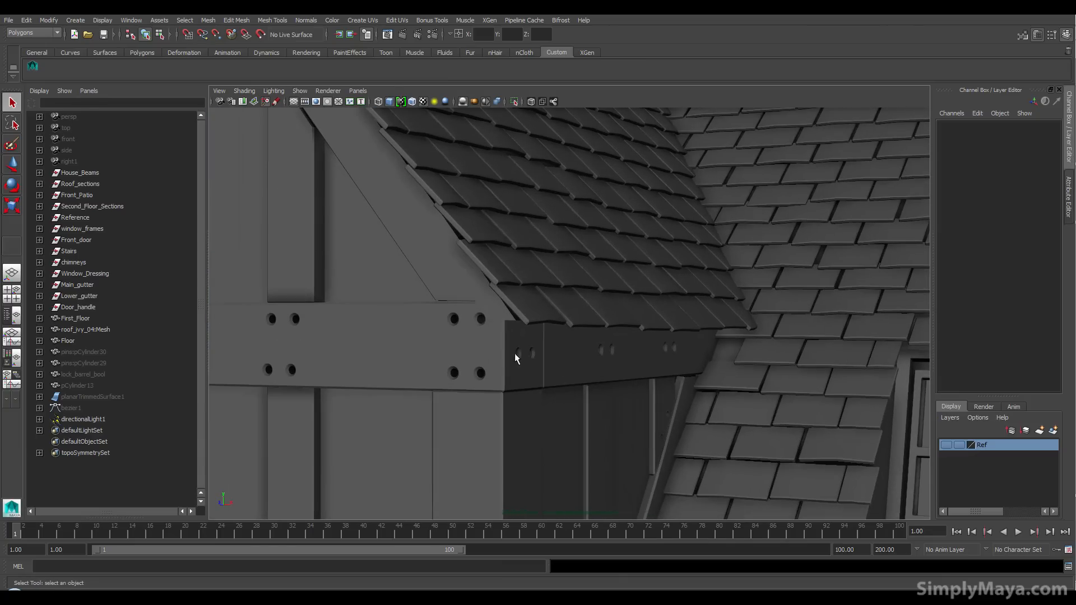
Step: Dolly the perspective viewport to inspect the roof shingles and bolted timber beams
scroll("down", 3)
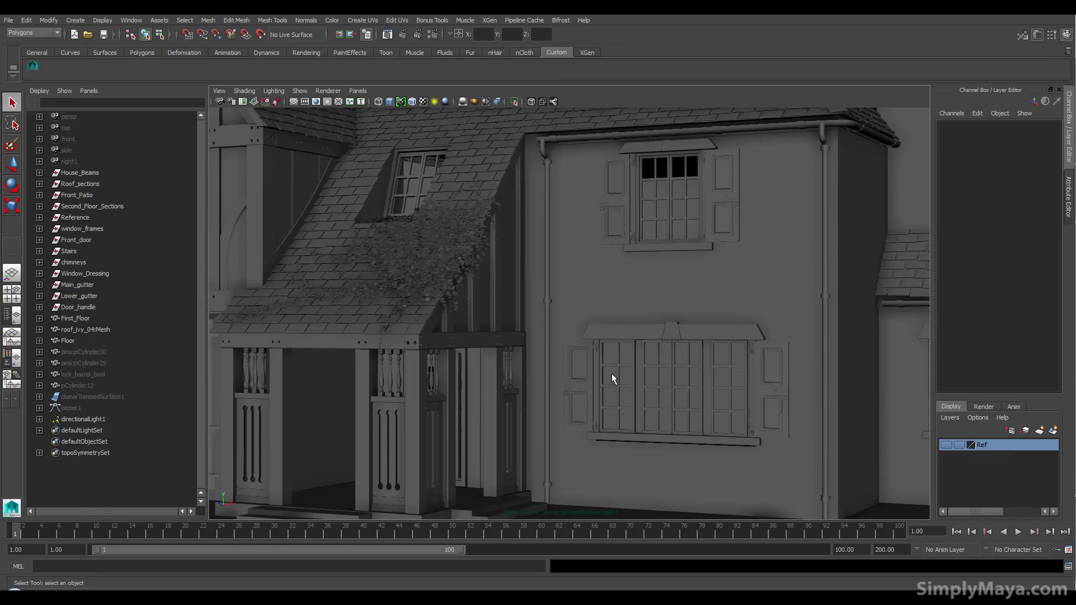
mouse_move(643, 318)
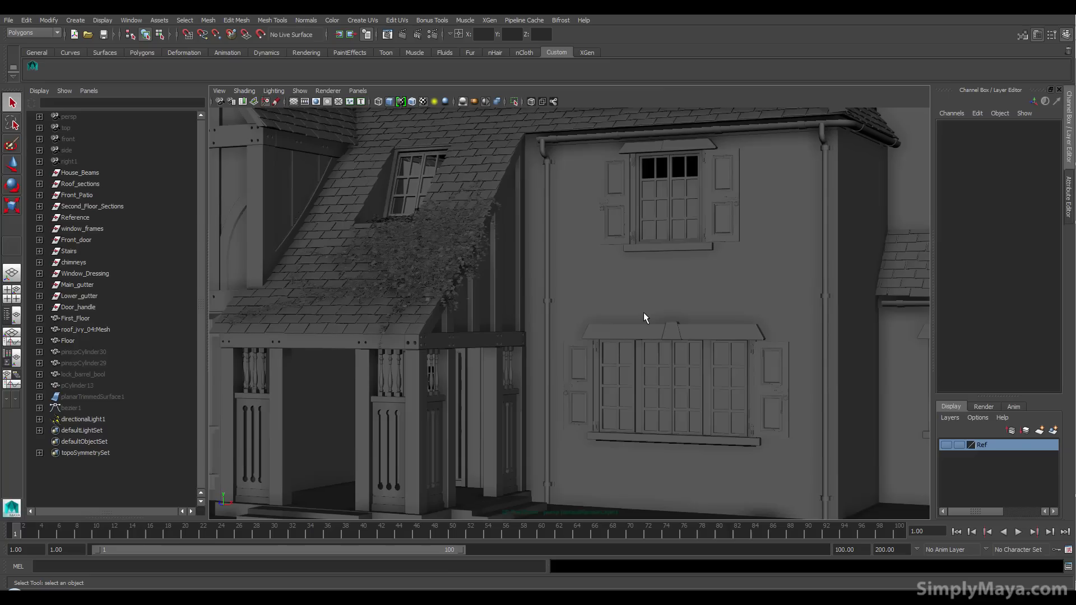
mouse_move(714, 274)
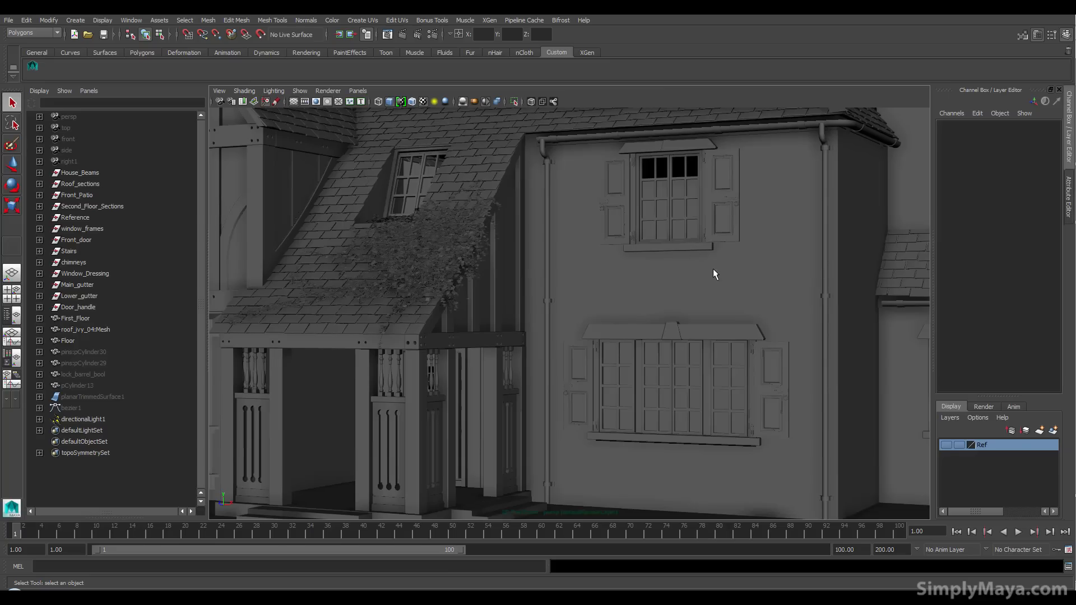
mouse_move(739, 267)
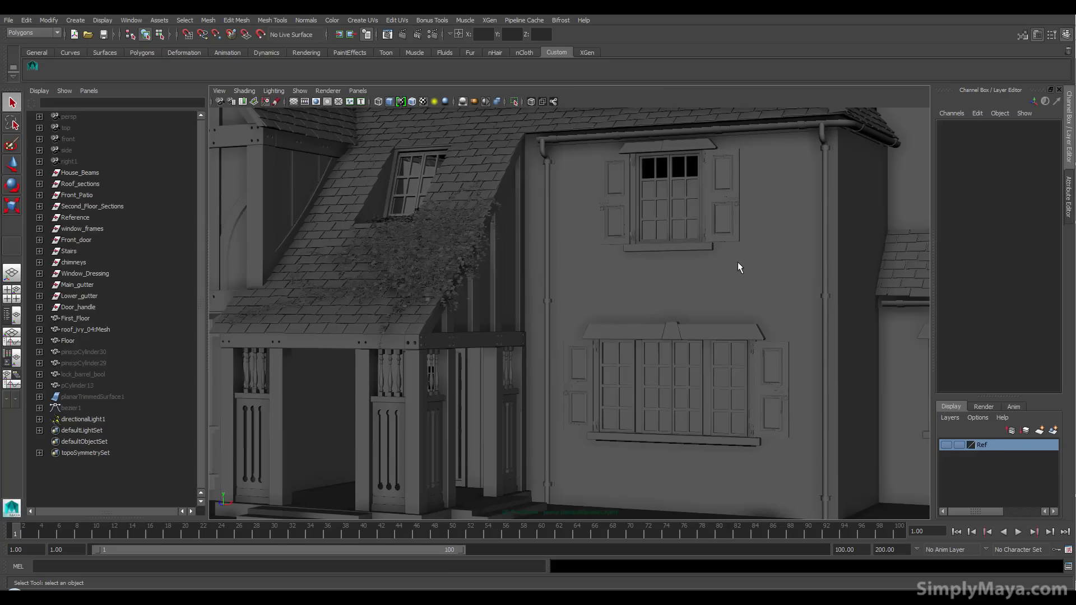
mouse_move(728, 270)
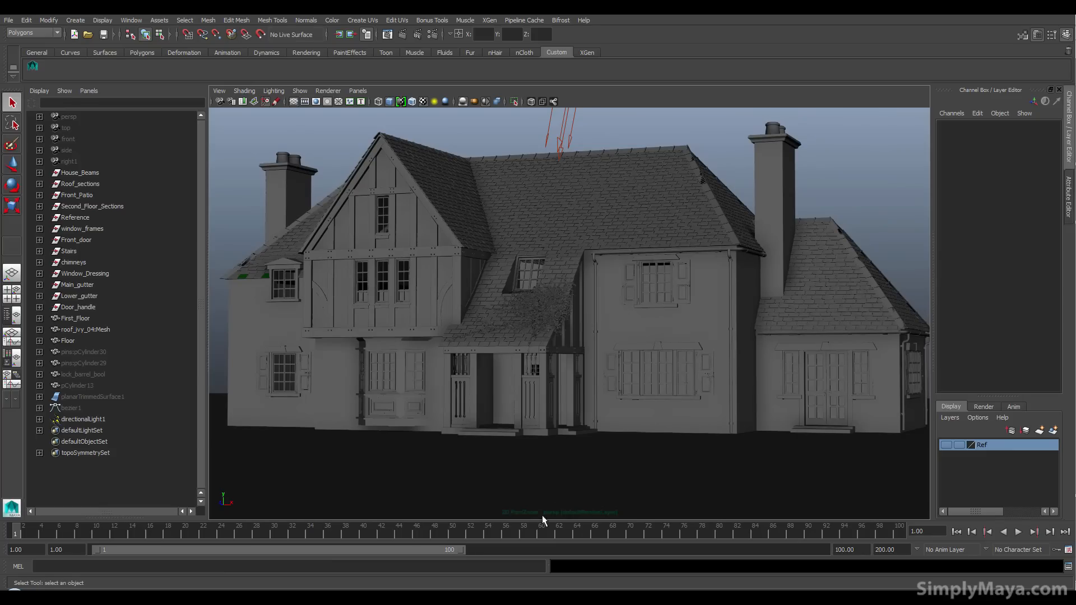
mouse_move(623, 351)
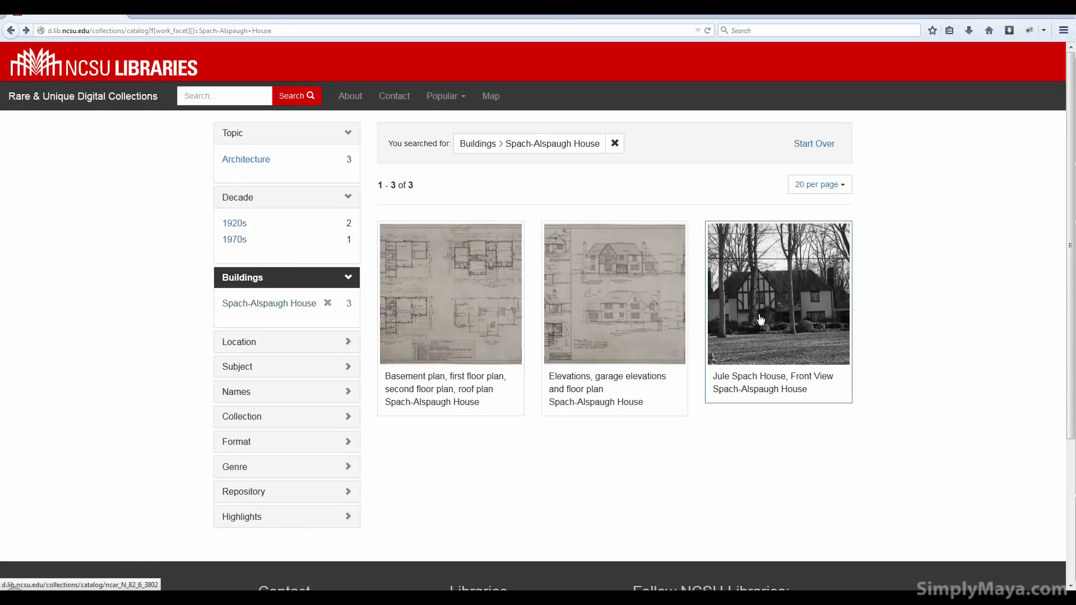
Step: View the Jule Spach House, Front View photo page and scroll down its details
left_click(778, 293)
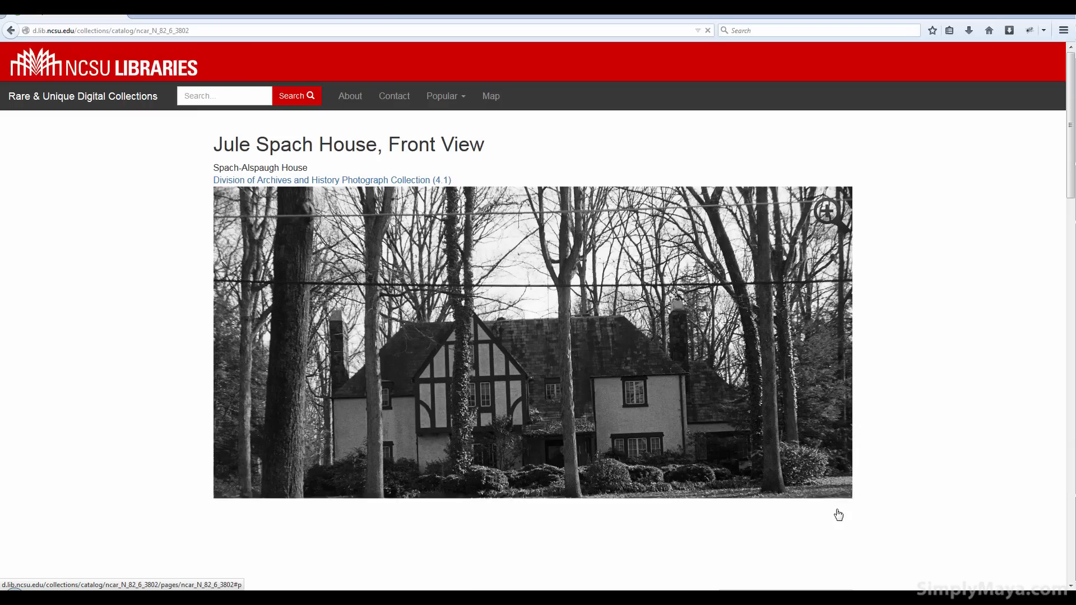
scroll("down", 3)
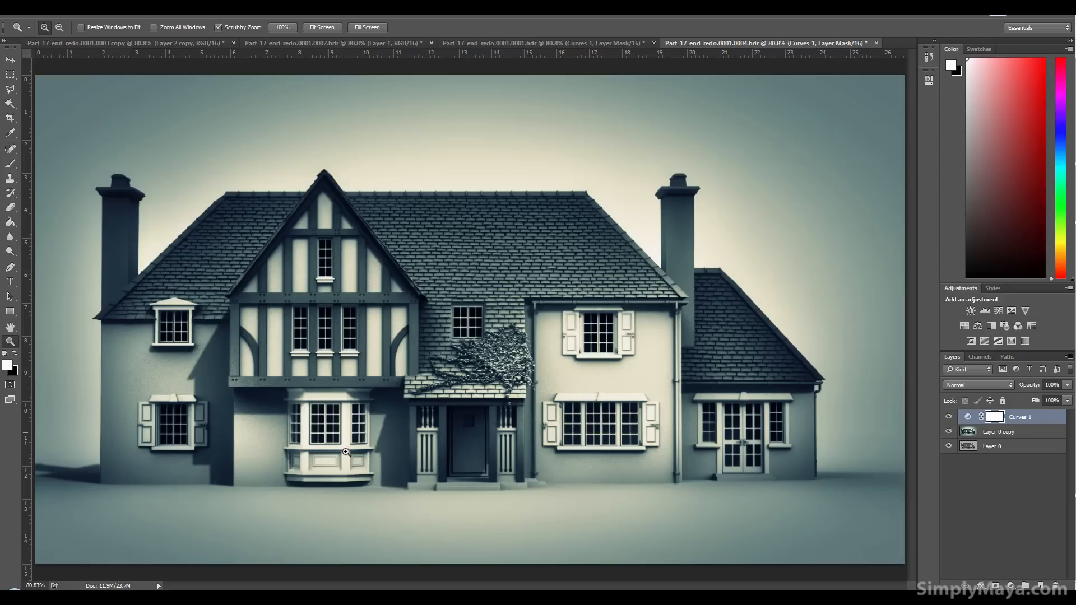
mouse_move(430, 231)
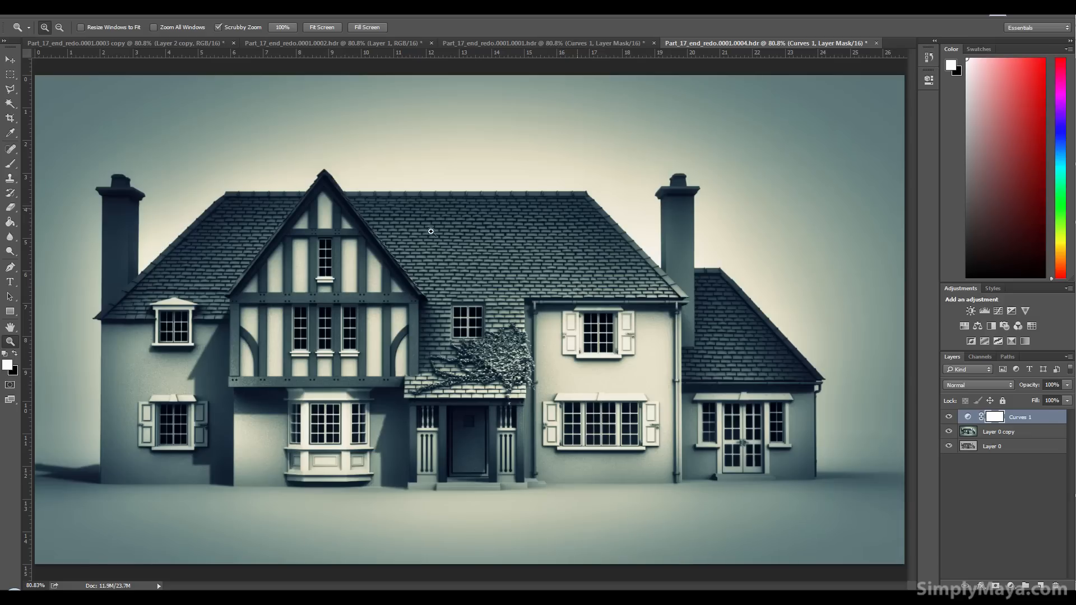
mouse_move(450, 485)
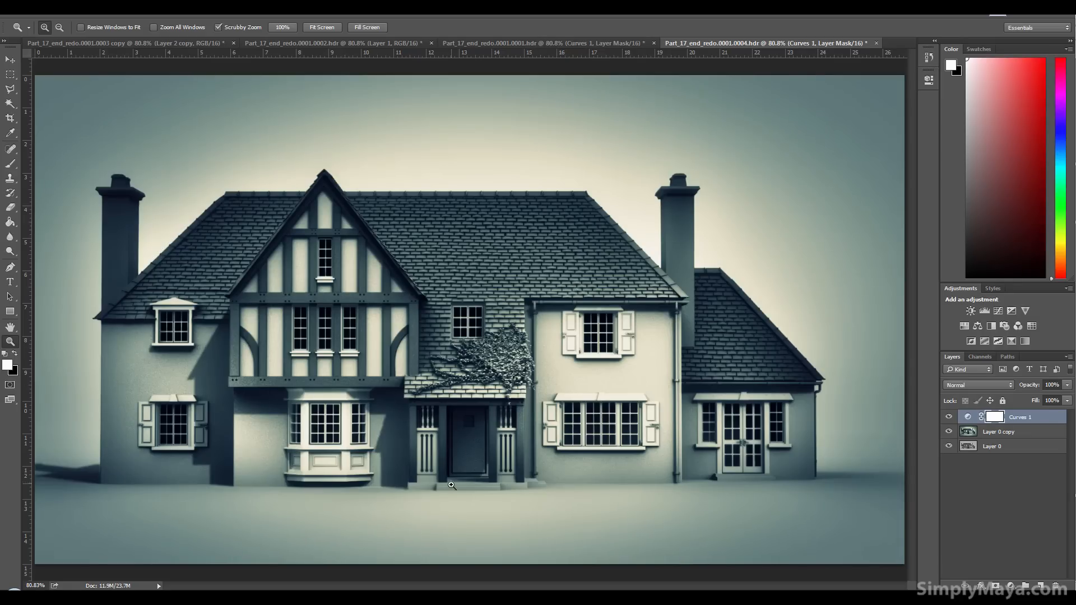
mouse_move(582, 448)
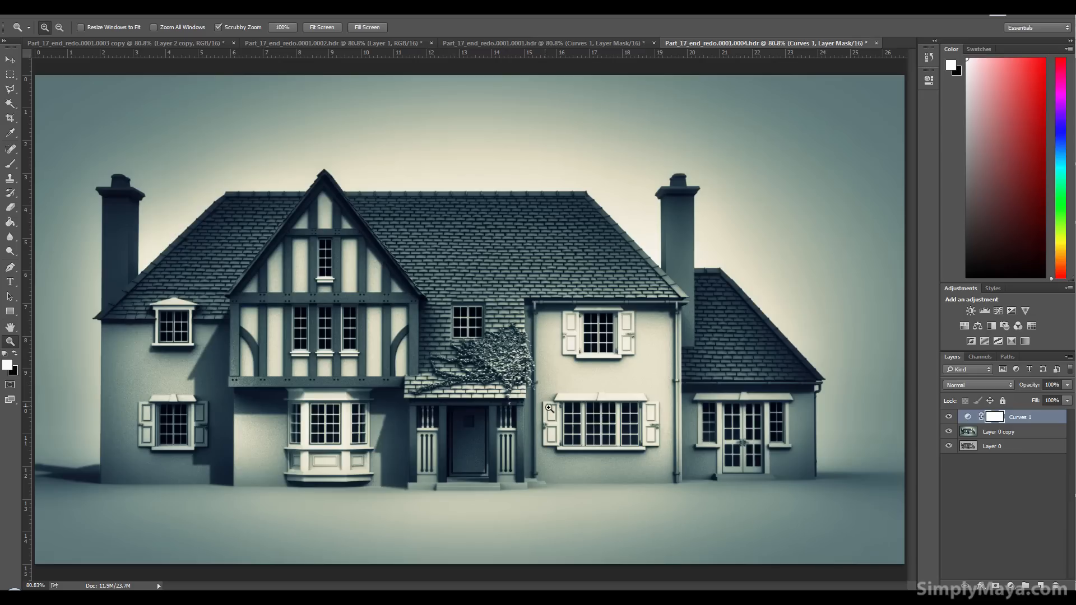
mouse_move(141, 318)
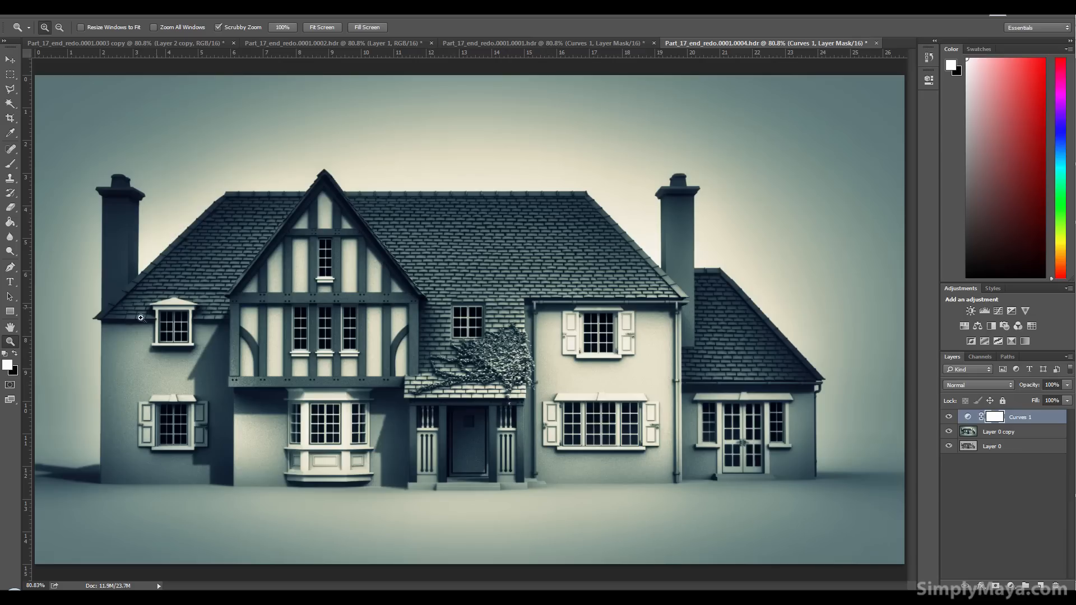
mouse_move(673, 318)
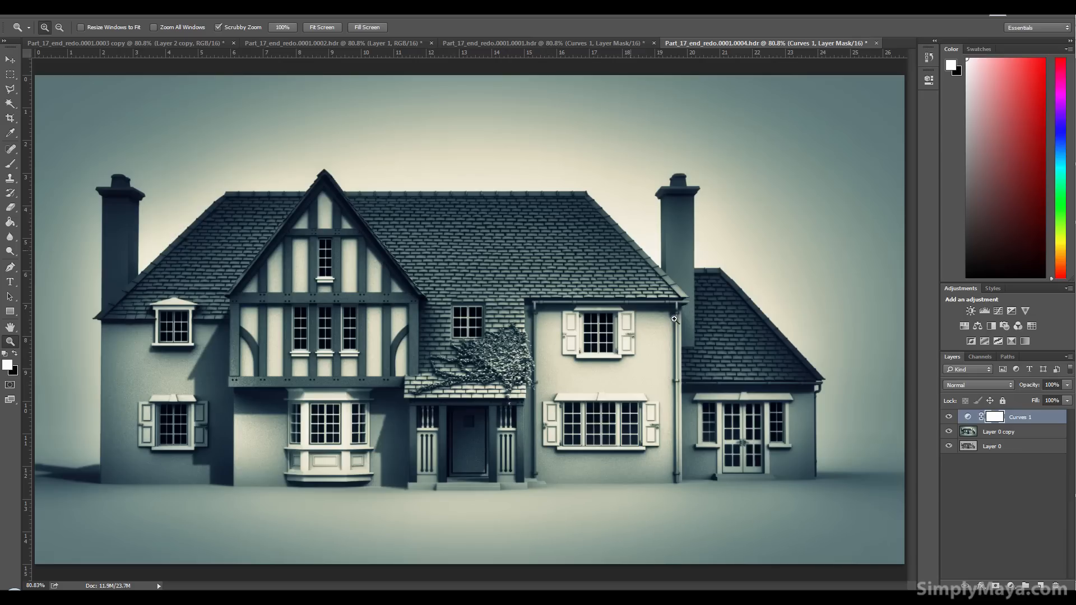